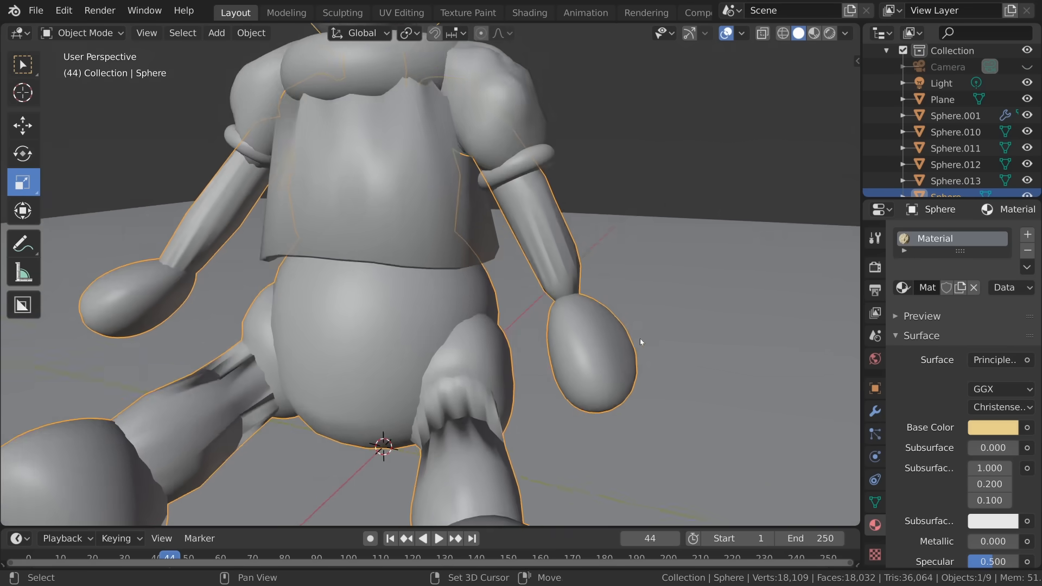
# Step: In Edit Mode, raise the cylinder's top vertex ring 0.377 m and scale it slightly inward
pyautogui.press('Tab')
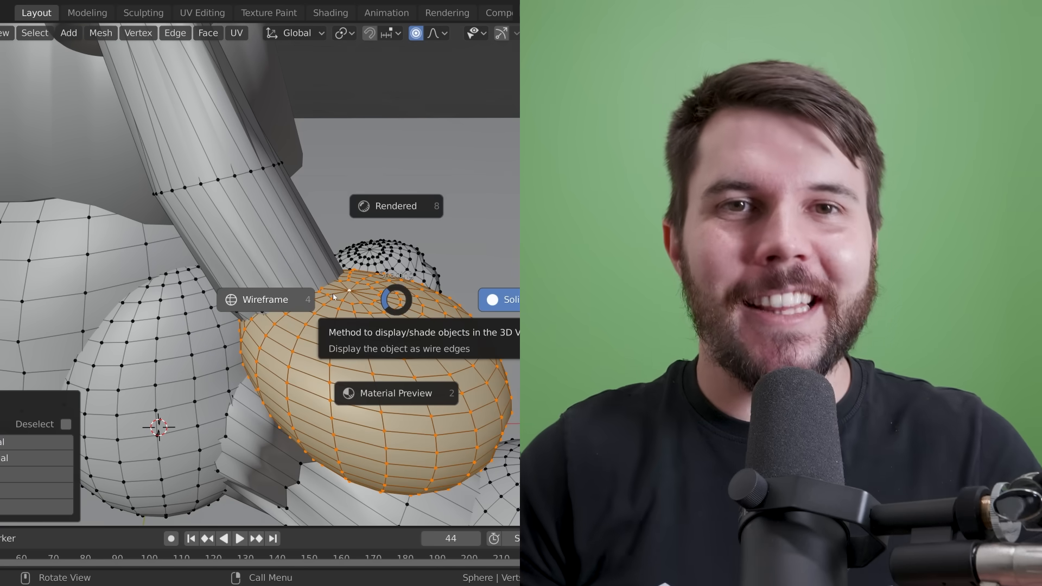
pyautogui.click(265, 299)
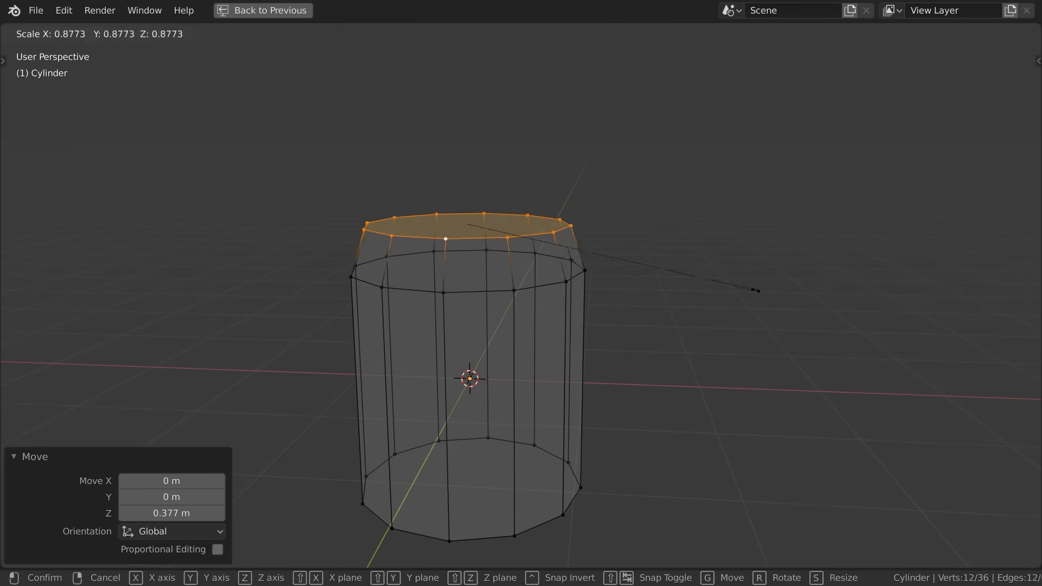
# Step: Extrude a top face into a short limb, add an edge loop around it, and return to Object Mode
pyautogui.press('e')
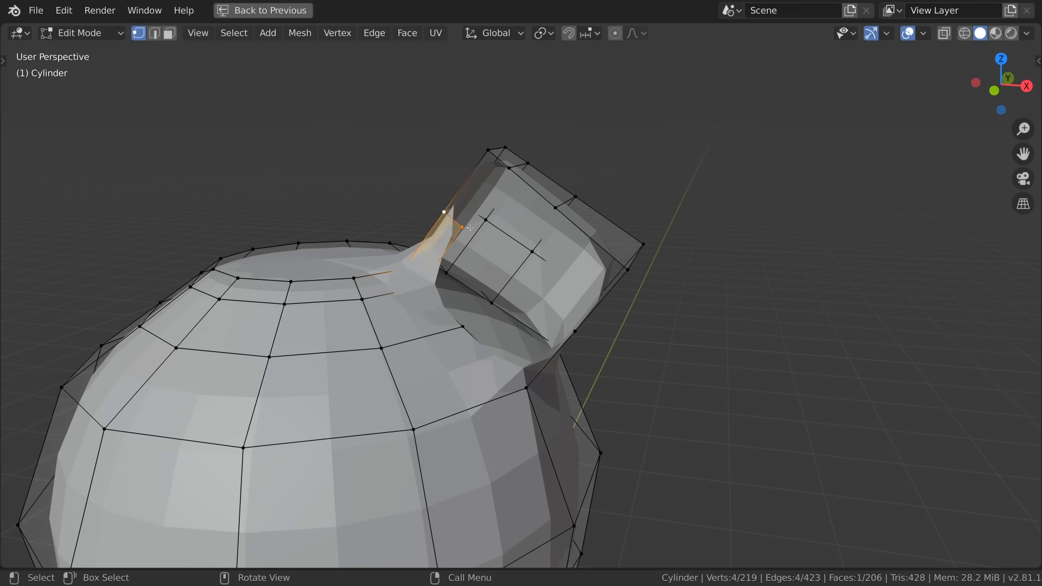
pyautogui.press('Tab')
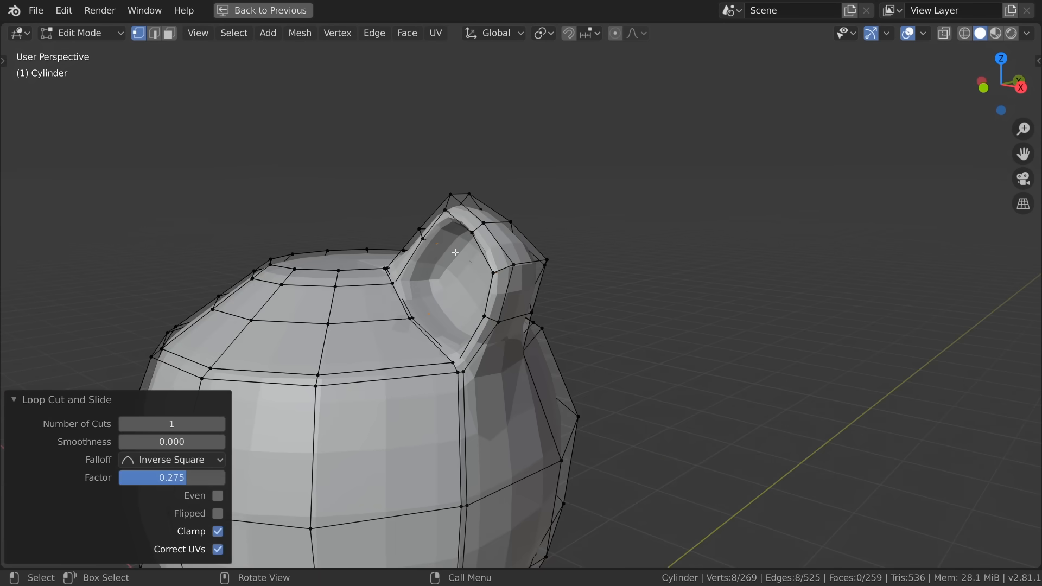
pyautogui.press('Tab')
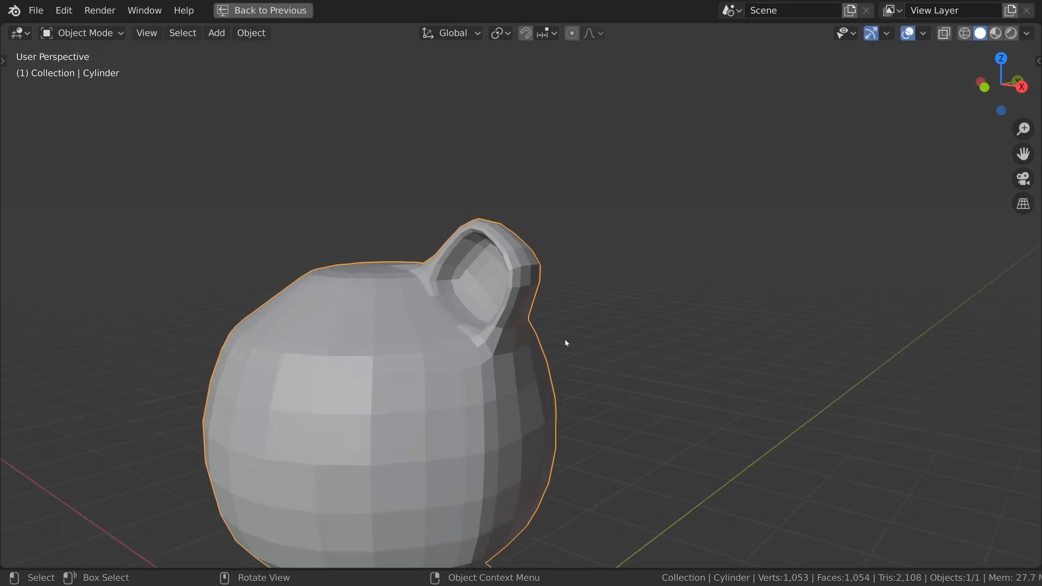